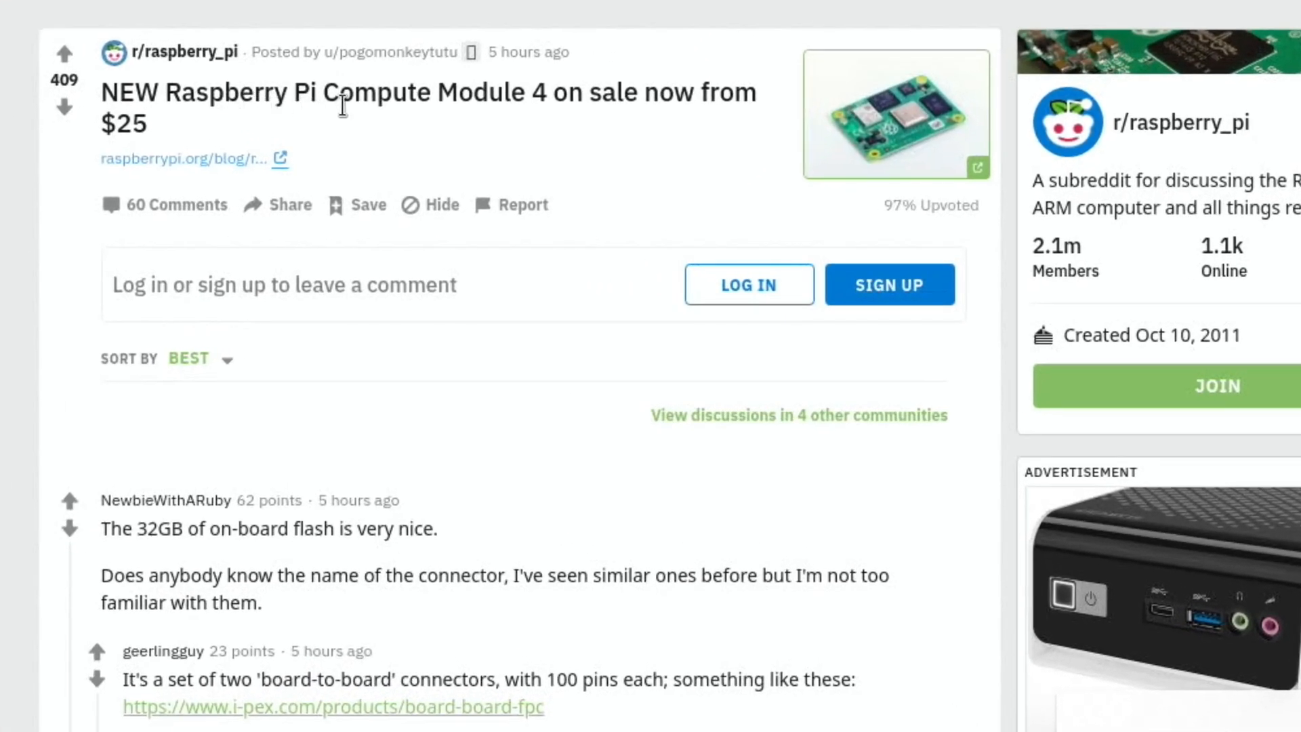
{"action": "mouse_move", "coordinate": [577, 130]}
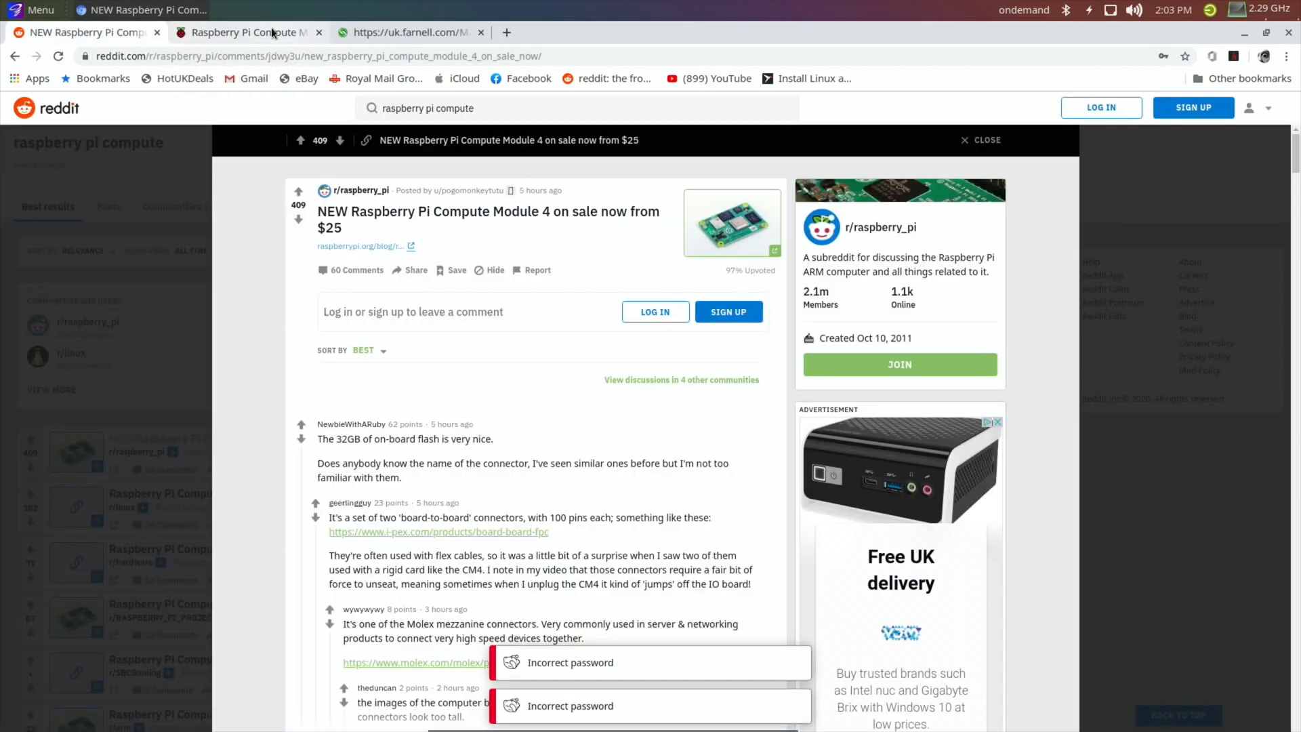
Step: Move to the Raspberry Pi blog's Compute Module 4 announcement and read down through its variants
{"action": "scroll", "scroll_direction": "down", "scroll_amount": 3}
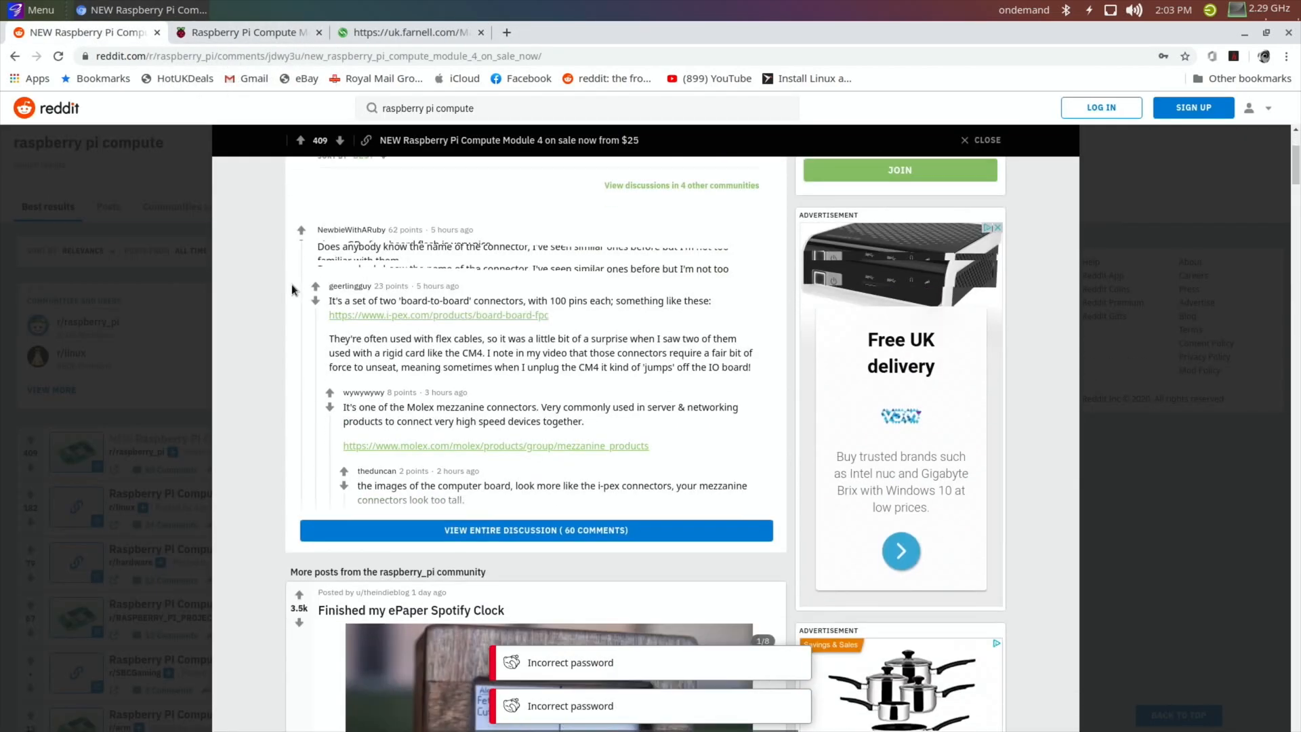
{"action": "scroll", "scroll_direction": "down", "scroll_amount": 3}
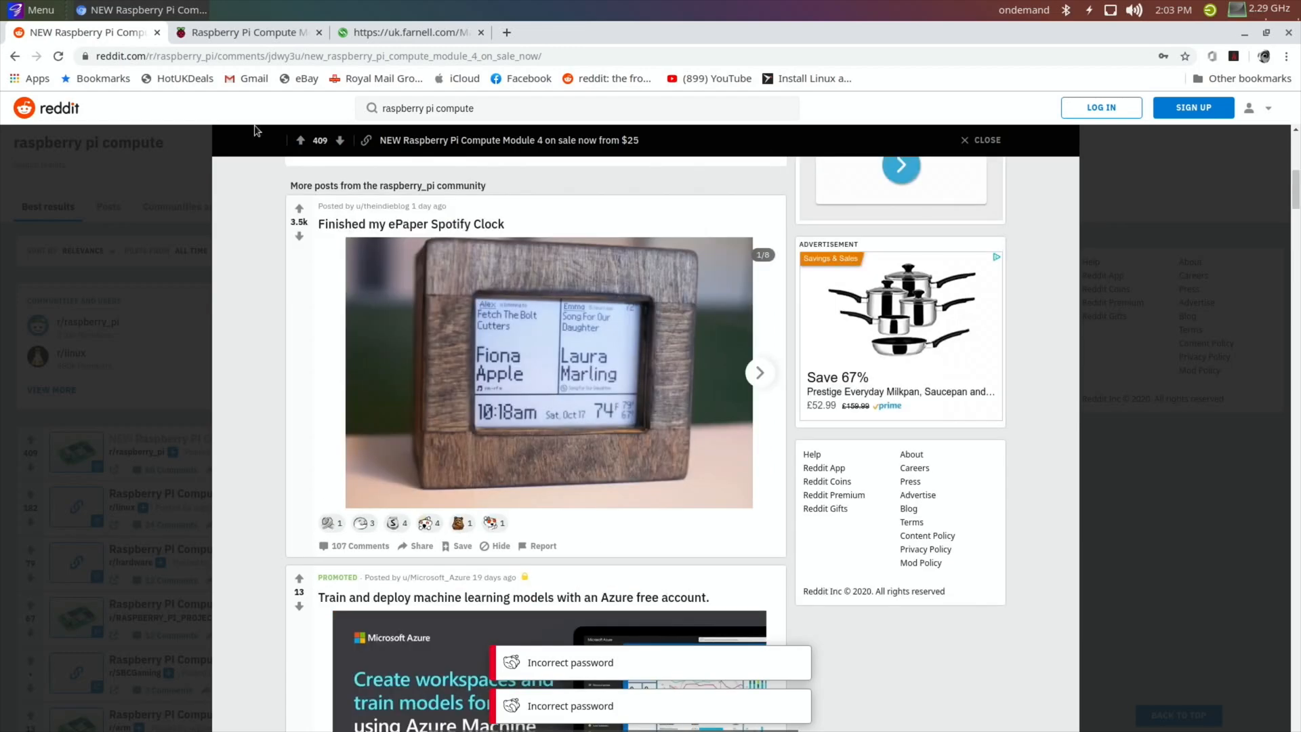
{"action": "left_click", "coordinate": [245, 32]}
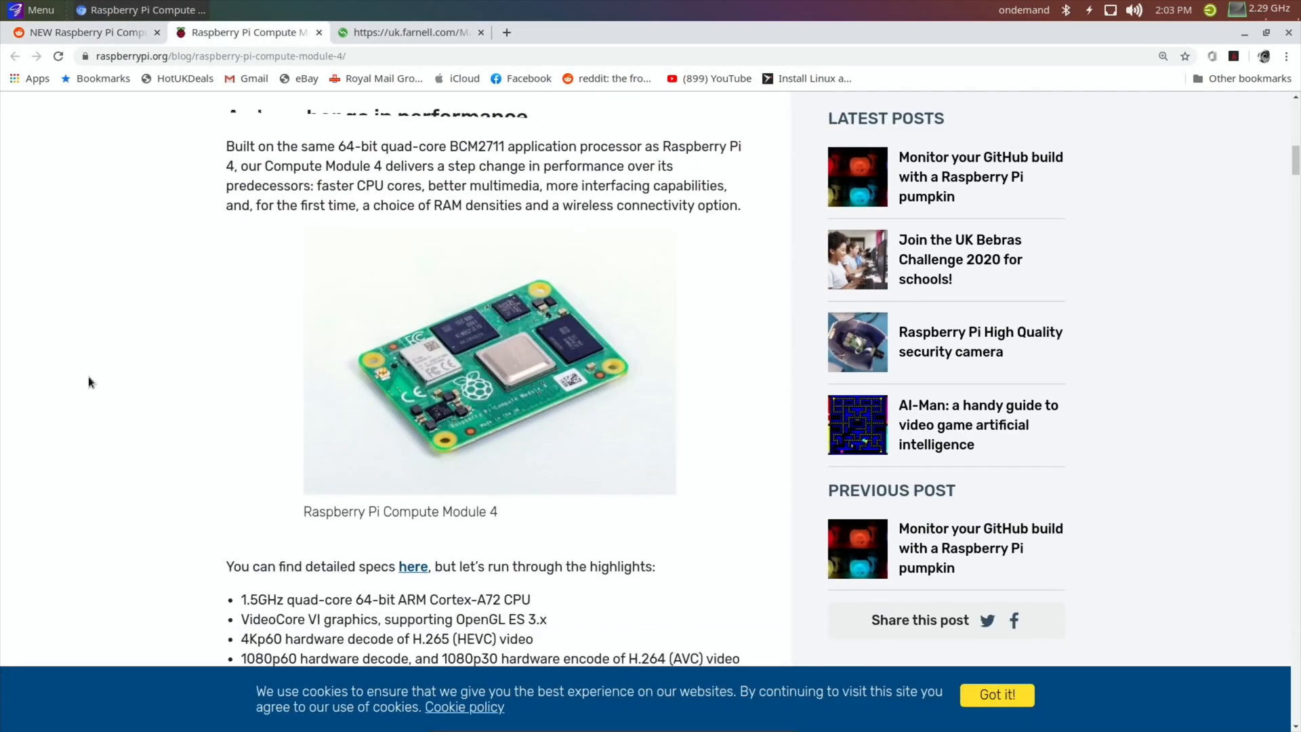
{"action": "scroll", "scroll_direction": "down", "scroll_amount": 3}
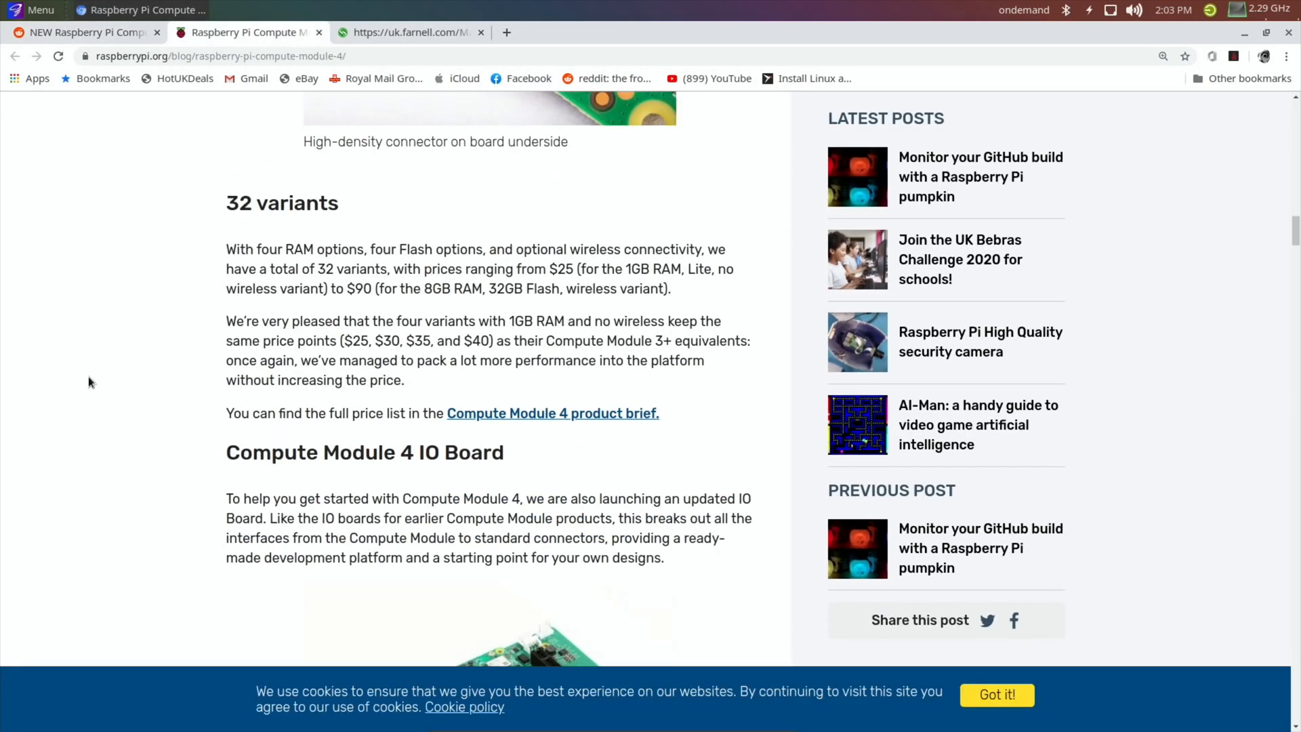
{"action": "scroll", "scroll_direction": "down", "scroll_amount": 3}
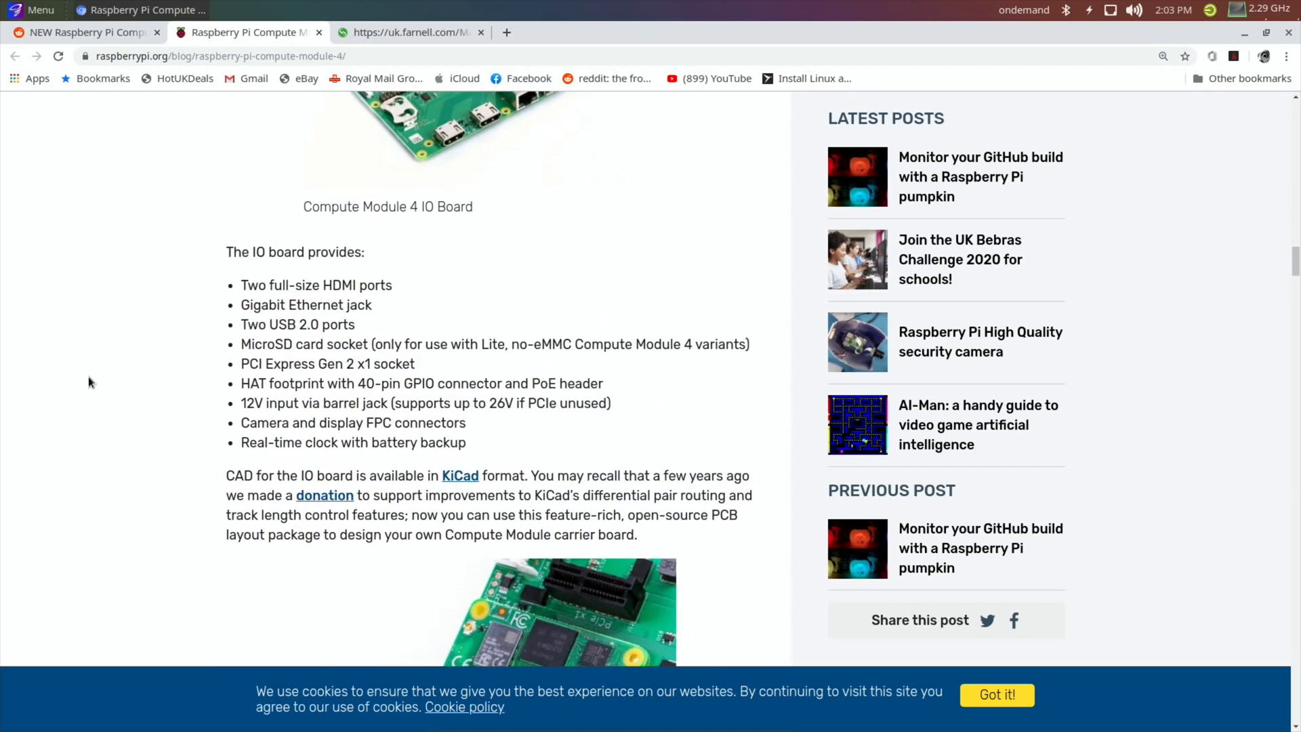
{"action": "scroll", "scroll_direction": "down", "scroll_amount": 3}
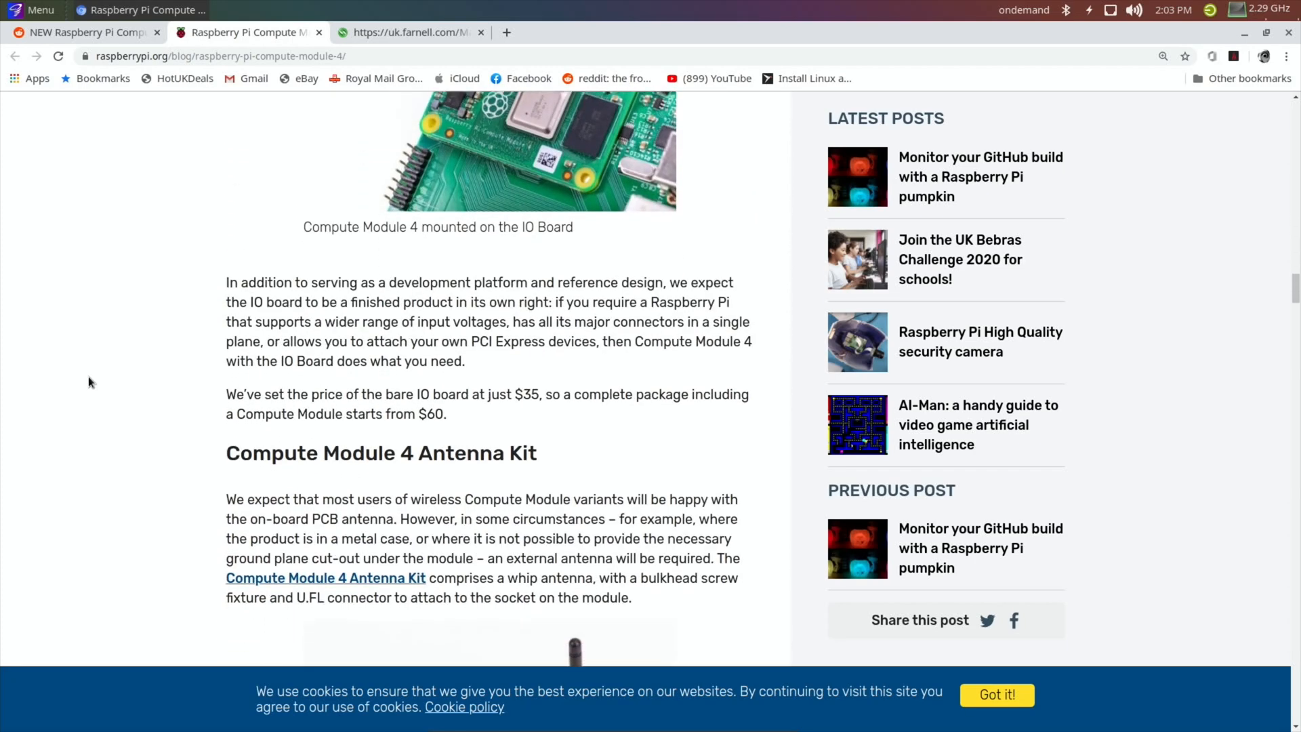
{"action": "scroll", "scroll_direction": "down", "scroll_amount": 3}
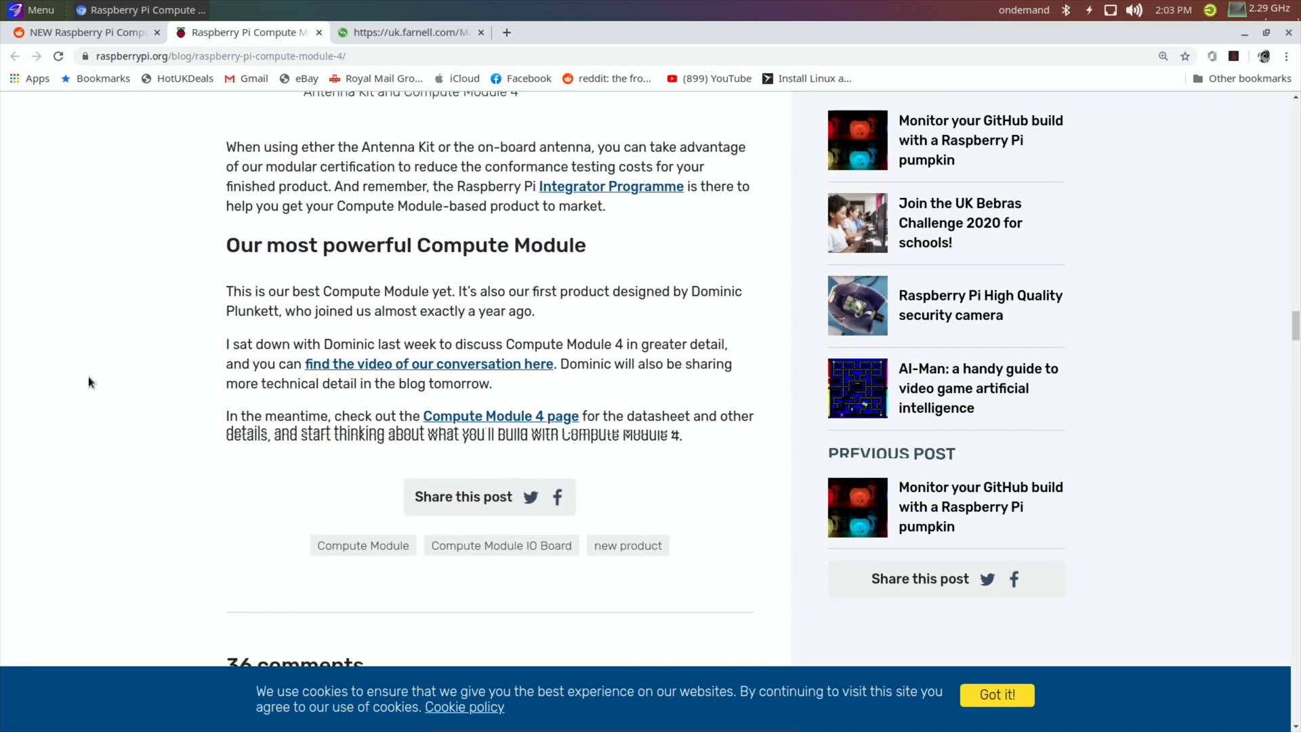
Step: Scroll back up to review the CM4 IO Board features list
{"action": "scroll", "scroll_direction": "up", "scroll_amount": 3}
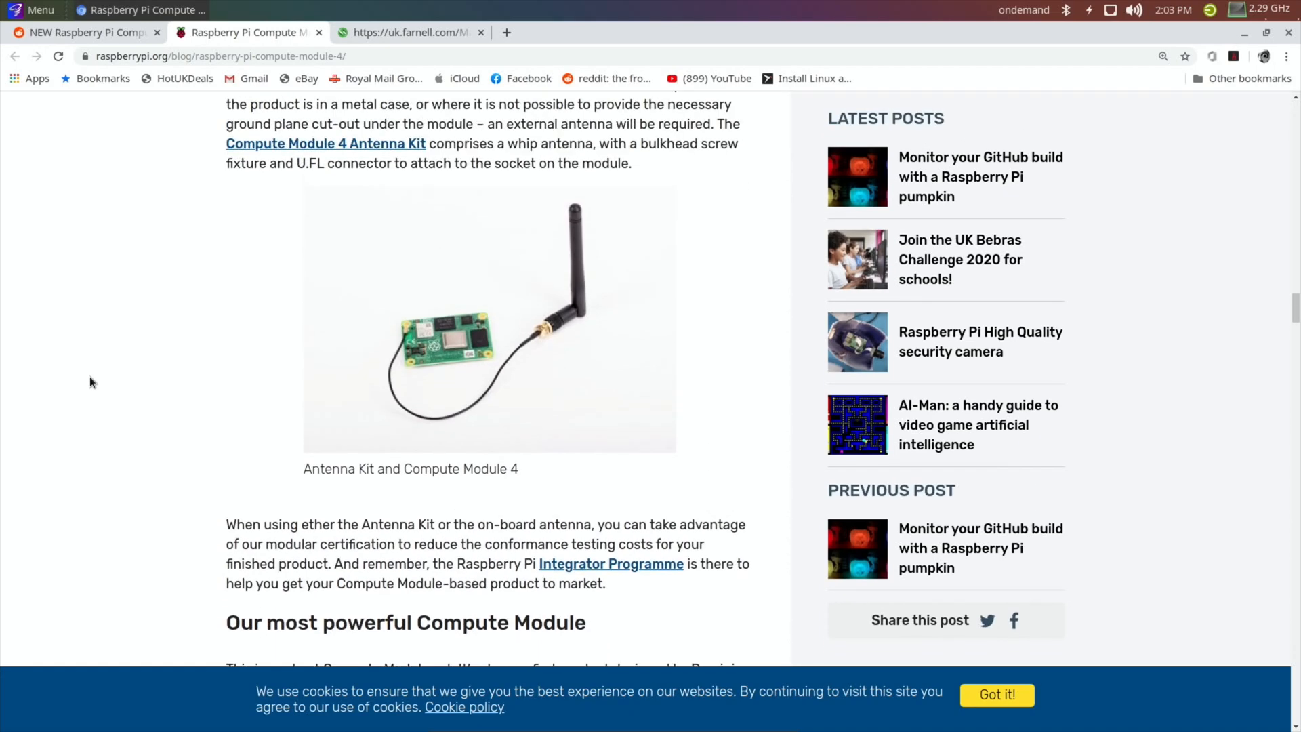
{"action": "mouse_move", "coordinate": [484, 359]}
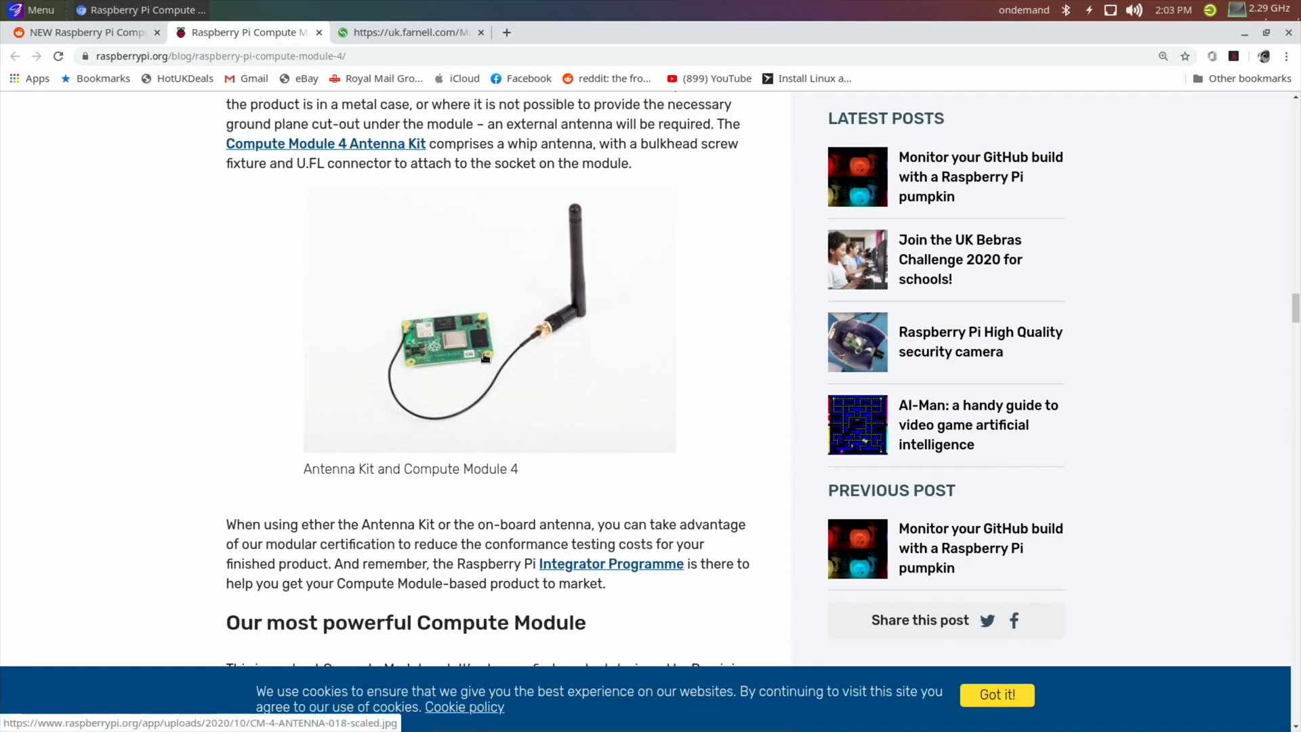
{"action": "mouse_move", "coordinate": [442, 349]}
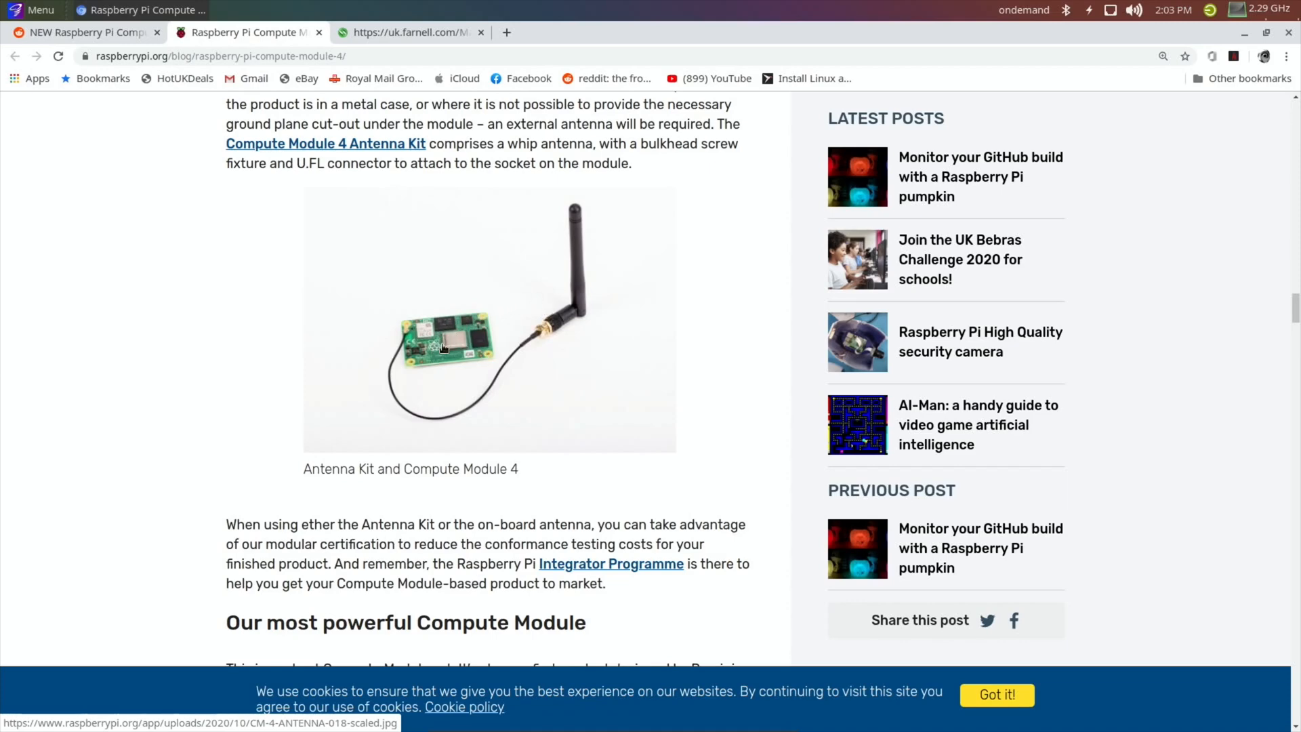
{"action": "scroll", "scroll_direction": "up", "scroll_amount": 3}
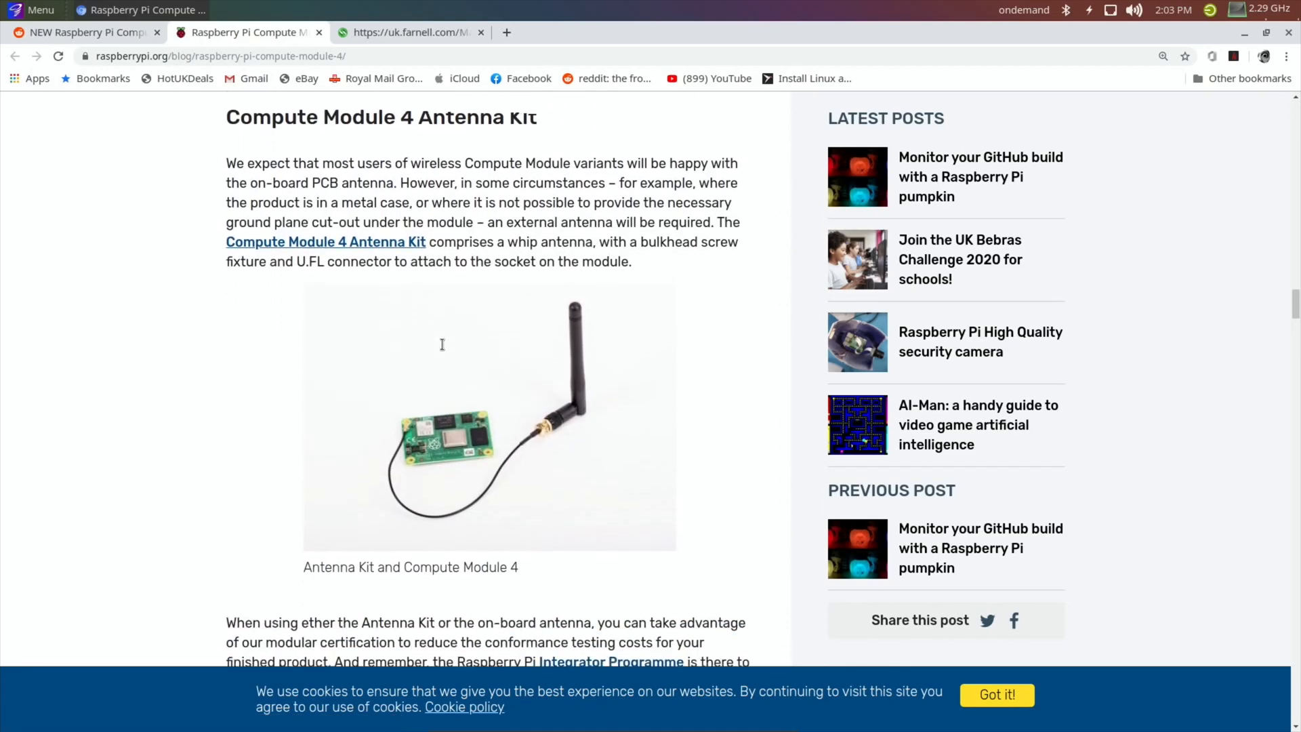
{"action": "scroll", "scroll_direction": "down", "scroll_amount": 3}
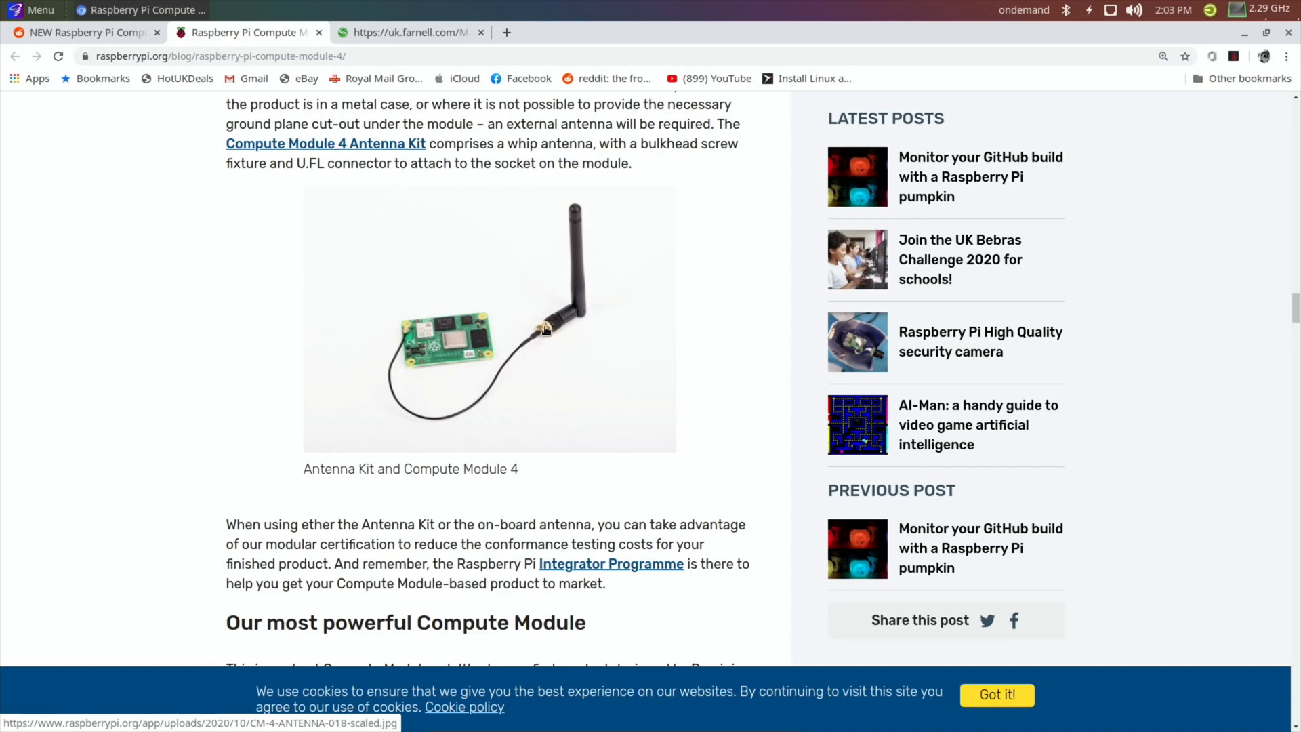
{"action": "scroll", "scroll_direction": "down", "scroll_amount": 3}
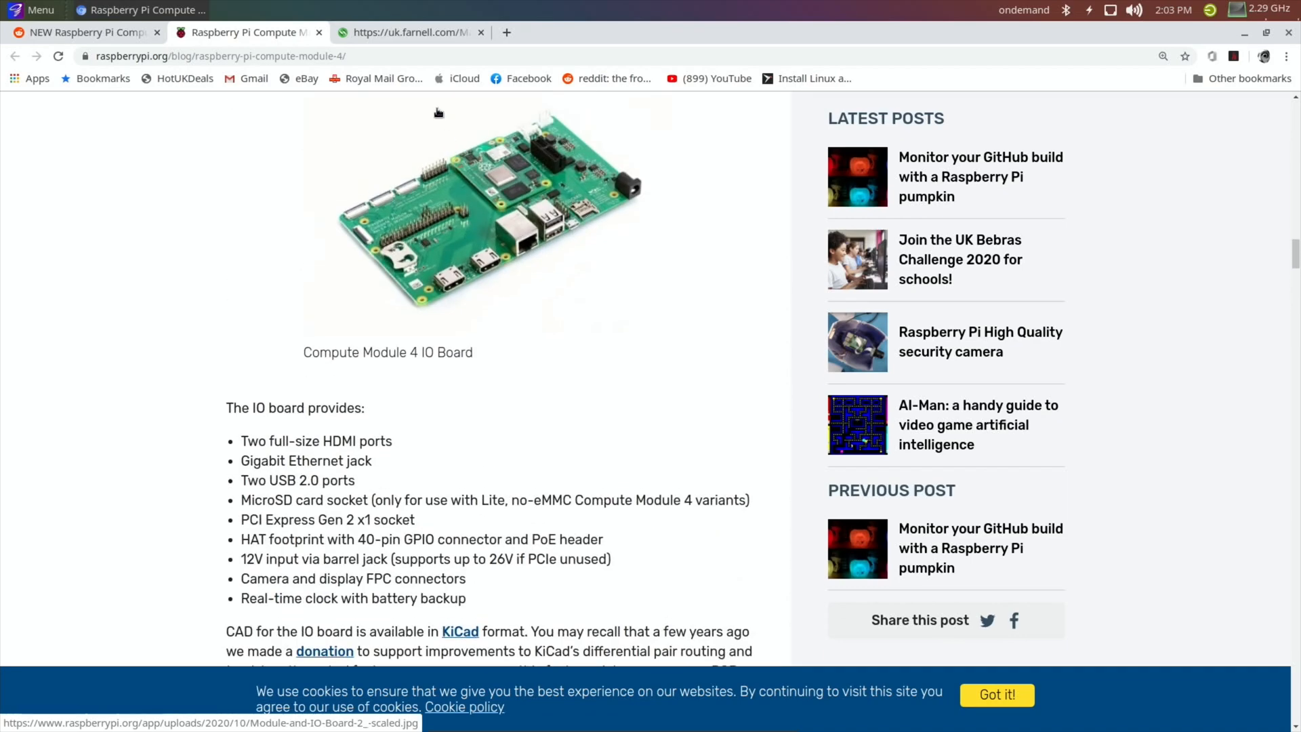
Step: Browse Farnell's 49-product Compute Module 4 listing with prices, then return to the top
{"action": "left_click", "coordinate": [407, 32]}
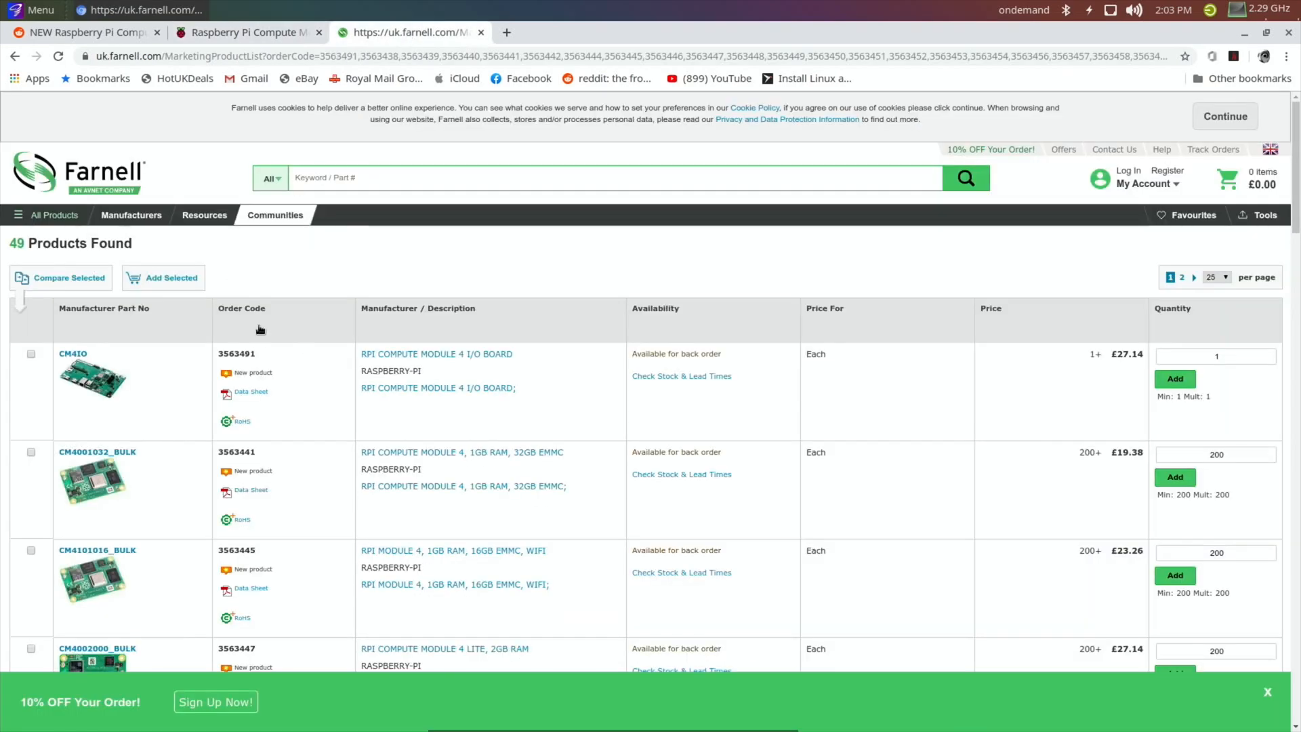
{"action": "scroll", "scroll_direction": "down", "scroll_amount": 3}
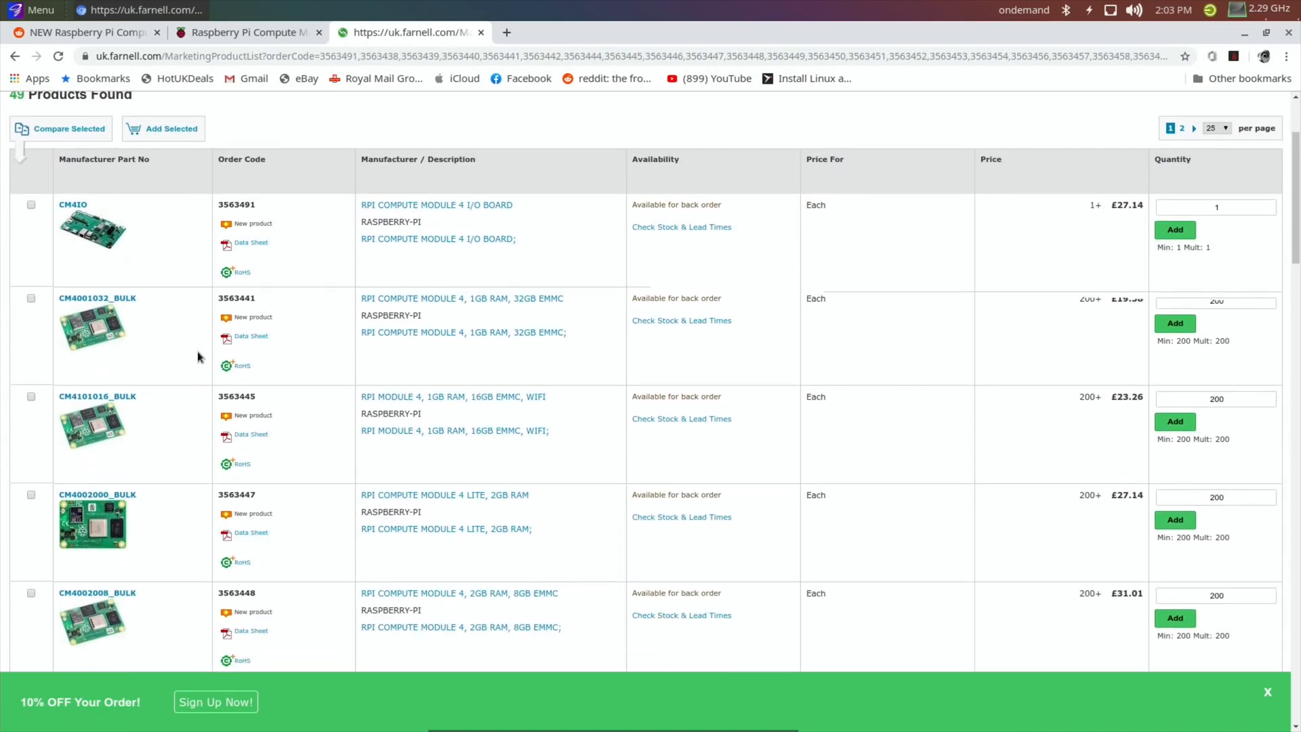
{"action": "scroll", "scroll_direction": "down", "scroll_amount": 3}
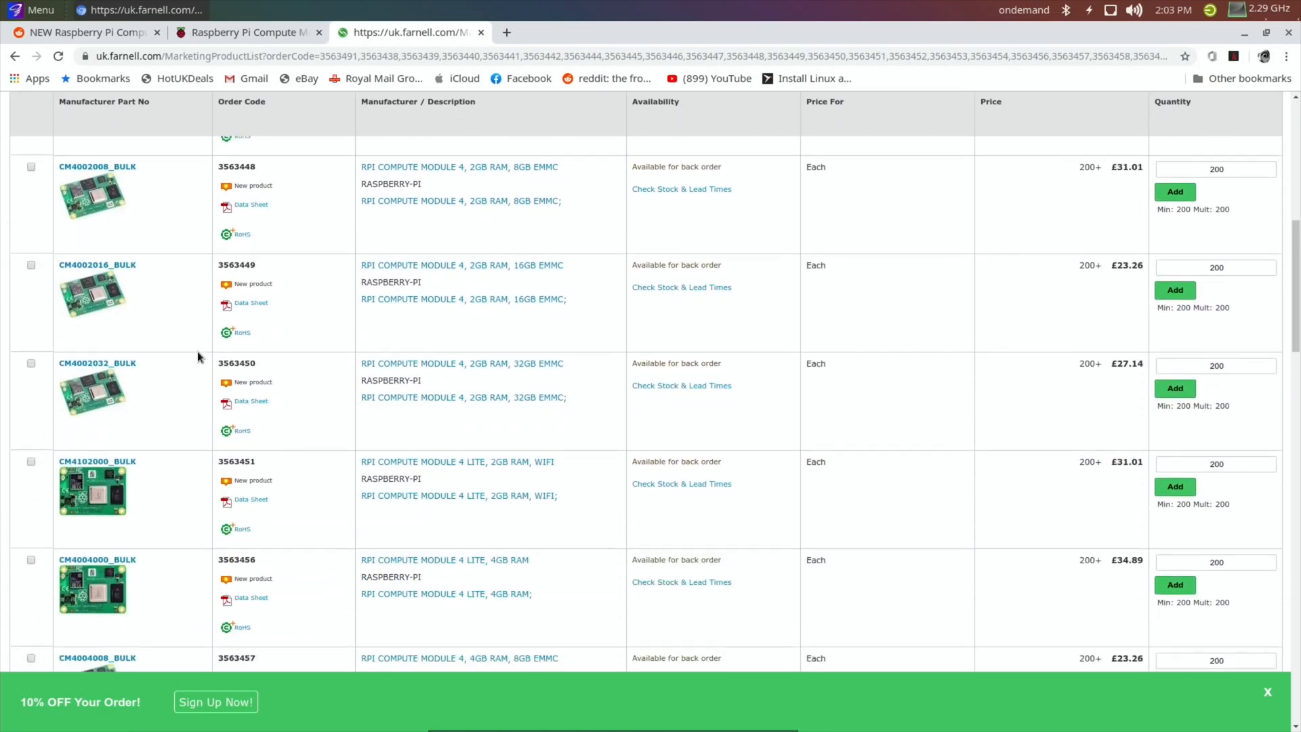
{"action": "scroll", "scroll_direction": "down", "scroll_amount": 3}
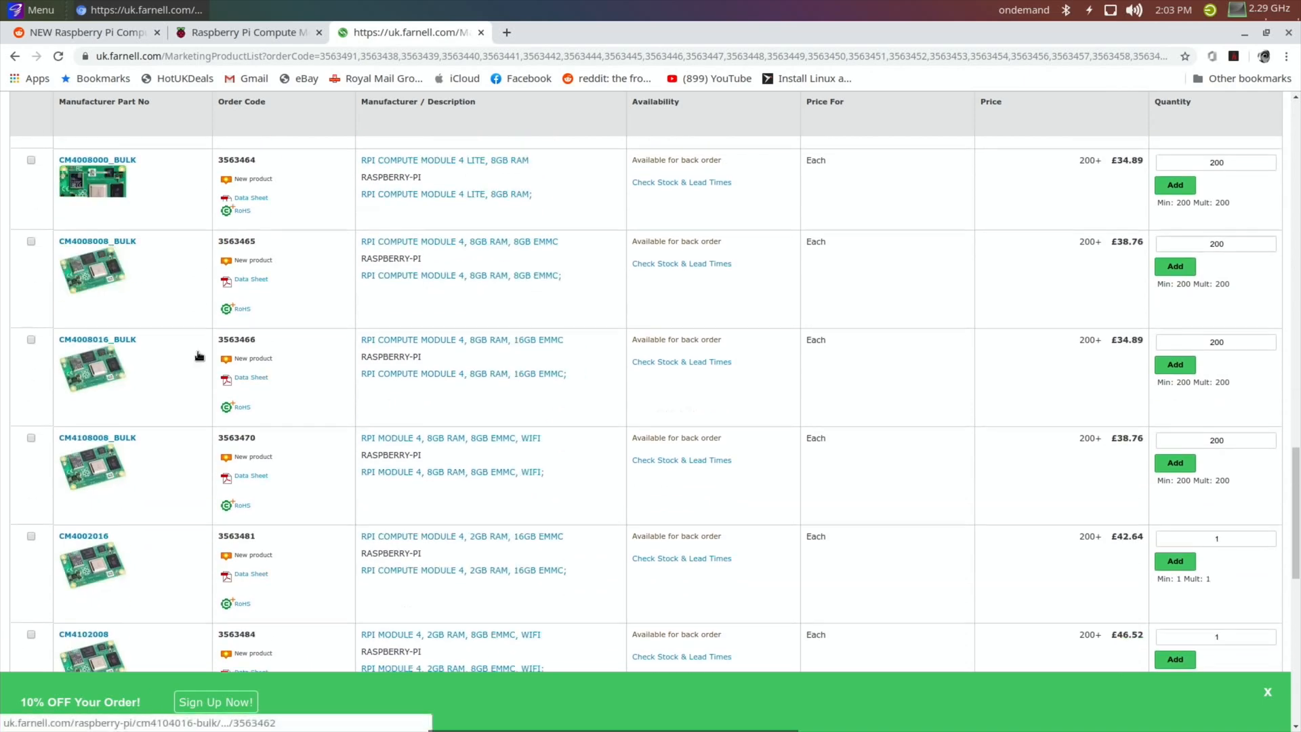
{"action": "scroll", "scroll_direction": "down", "scroll_amount": 3}
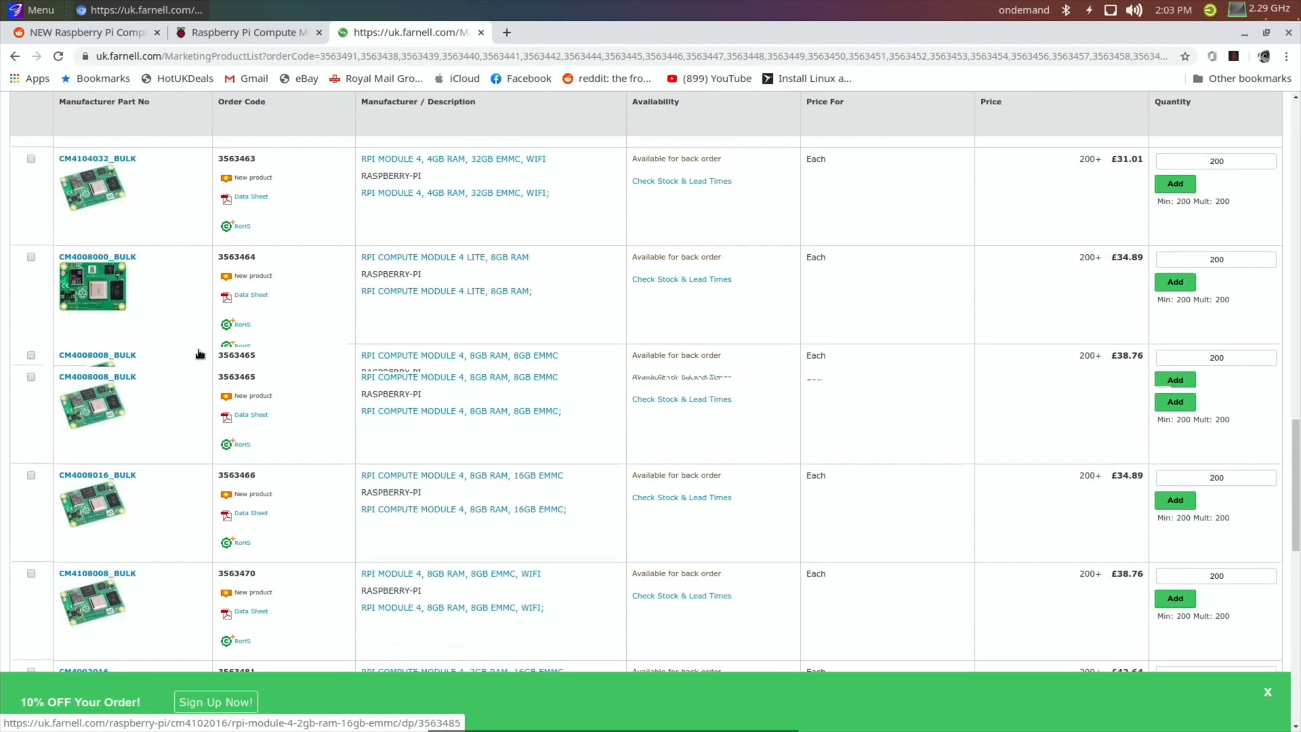
{"action": "scroll", "scroll_direction": "up", "scroll_amount": 3}
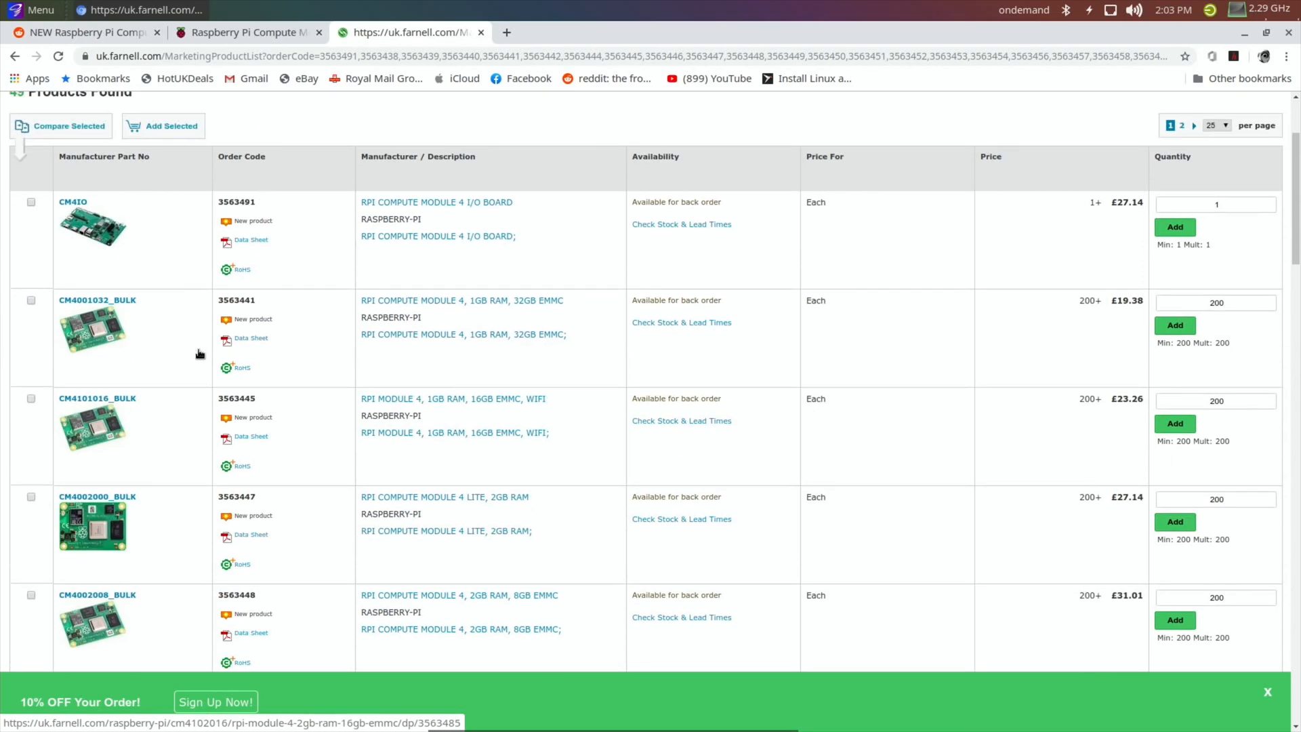
{"action": "scroll", "scroll_direction": "up", "scroll_amount": 3}
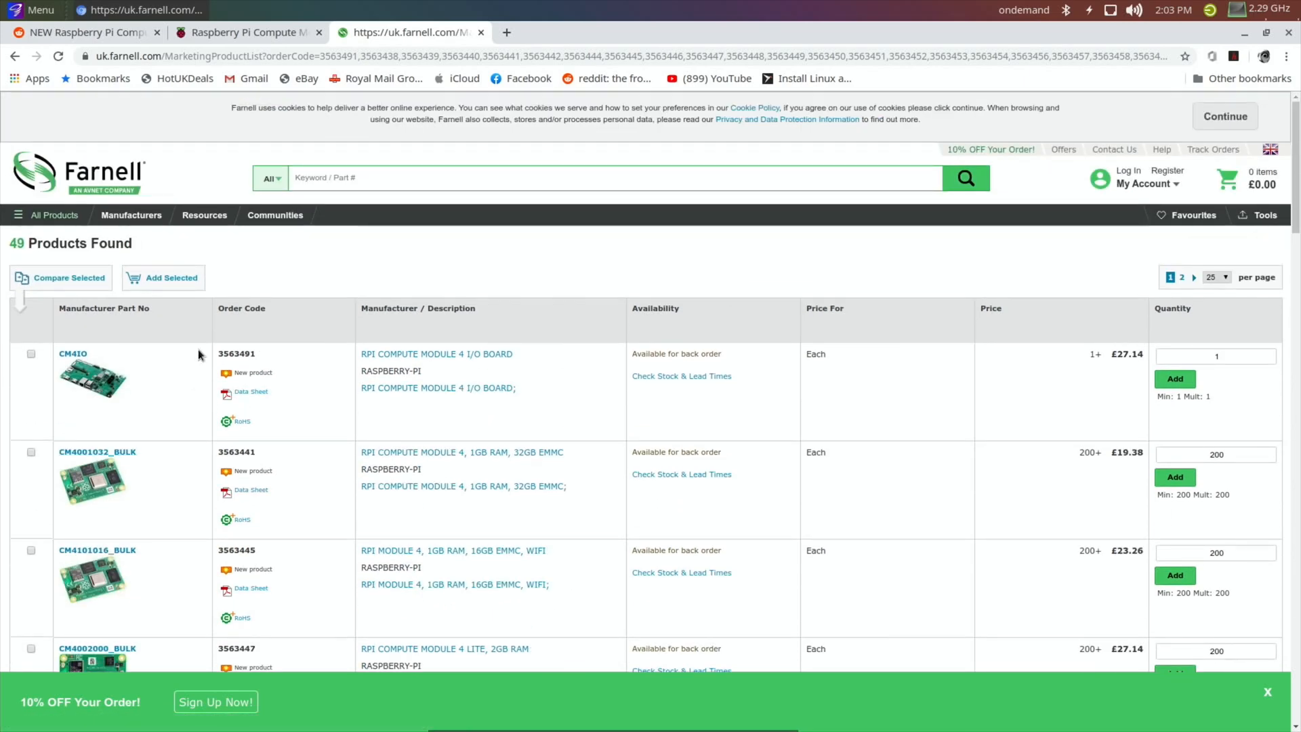